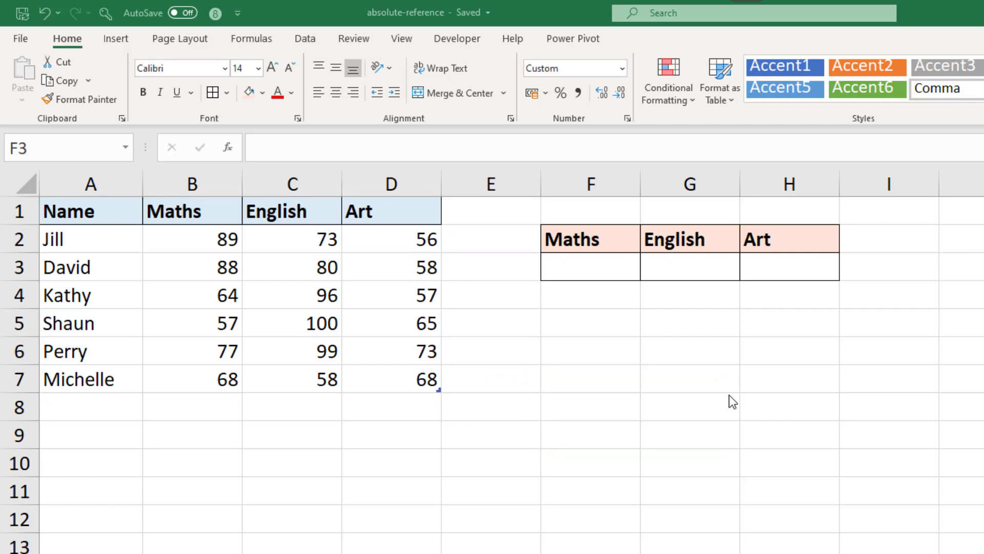
# Enter =AVERAGE(Grades[Maths]) in F3 and fill it across G3:H3 for English and Art
pyautogui.click(588, 266)
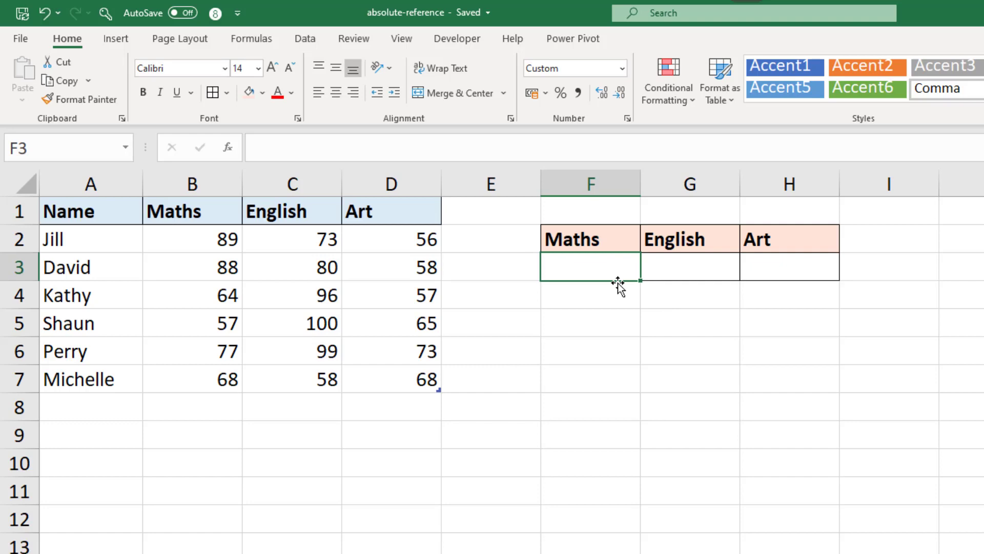
pyautogui.write('=av')
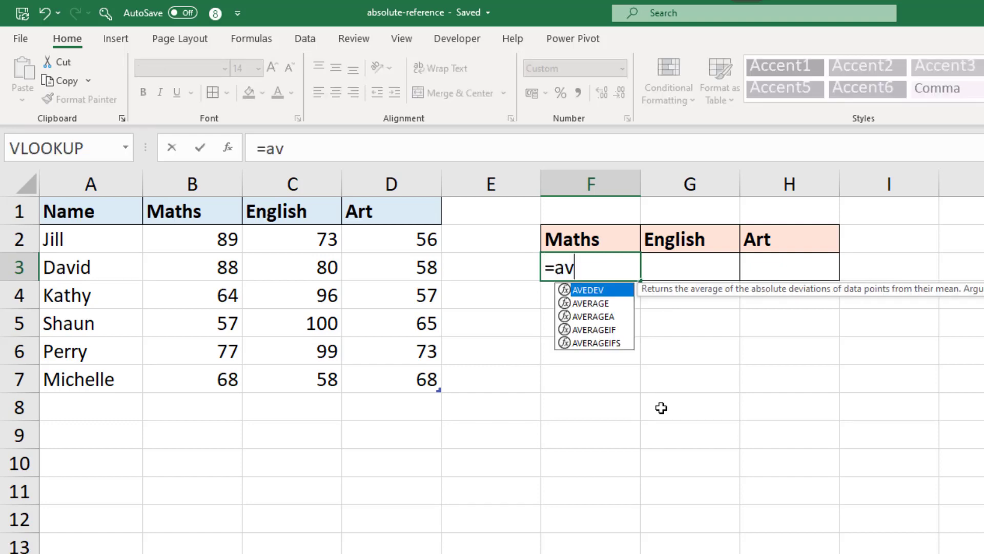
pyautogui.doubleClick(590, 302)
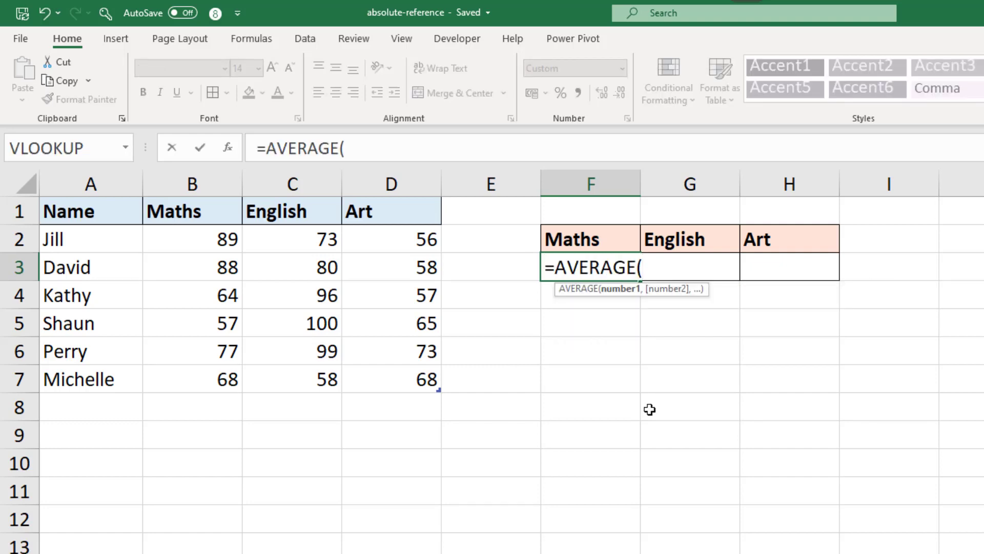
pyautogui.moveTo(245, 251)
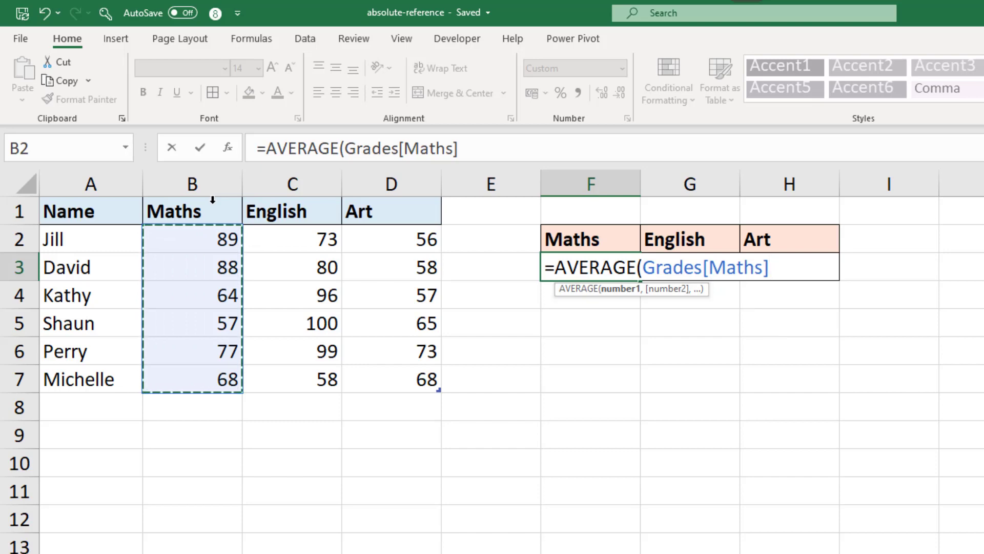
pyautogui.write(')')
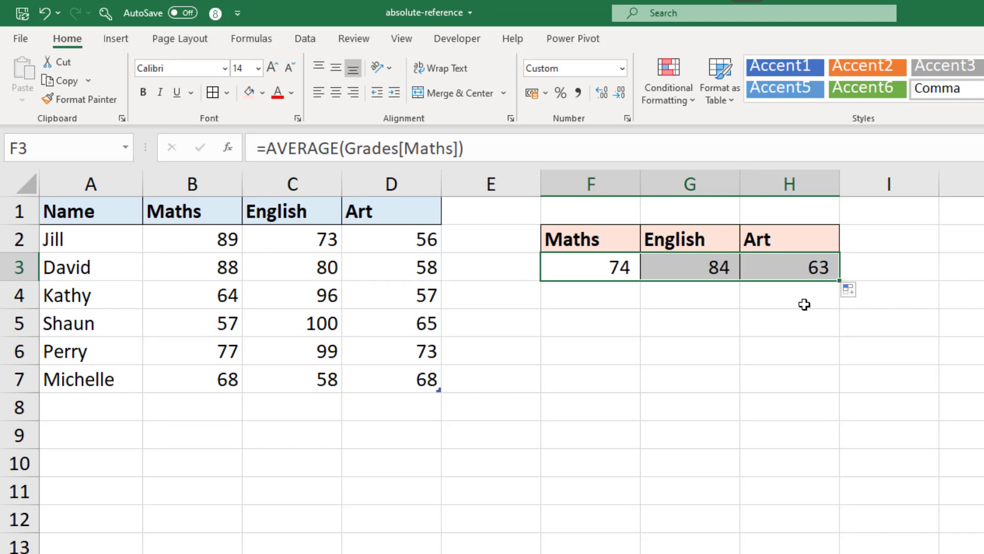
pyautogui.moveTo(728, 267)
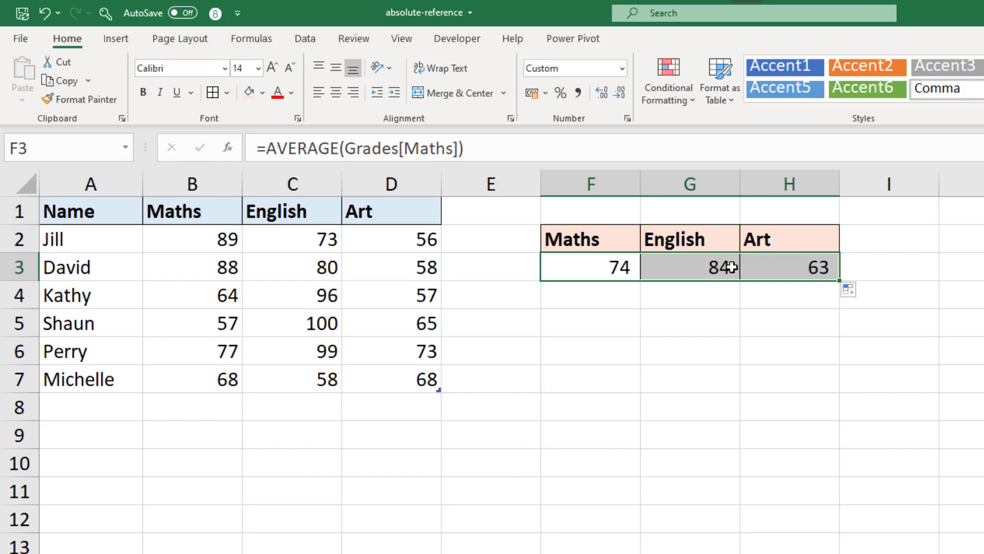
pyautogui.click(689, 266)
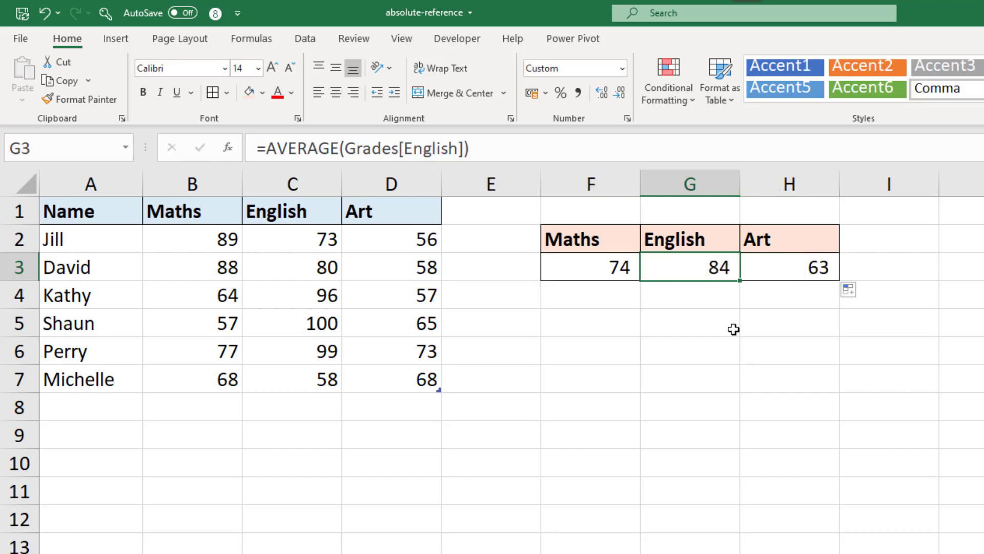
pyautogui.click(363, 148)
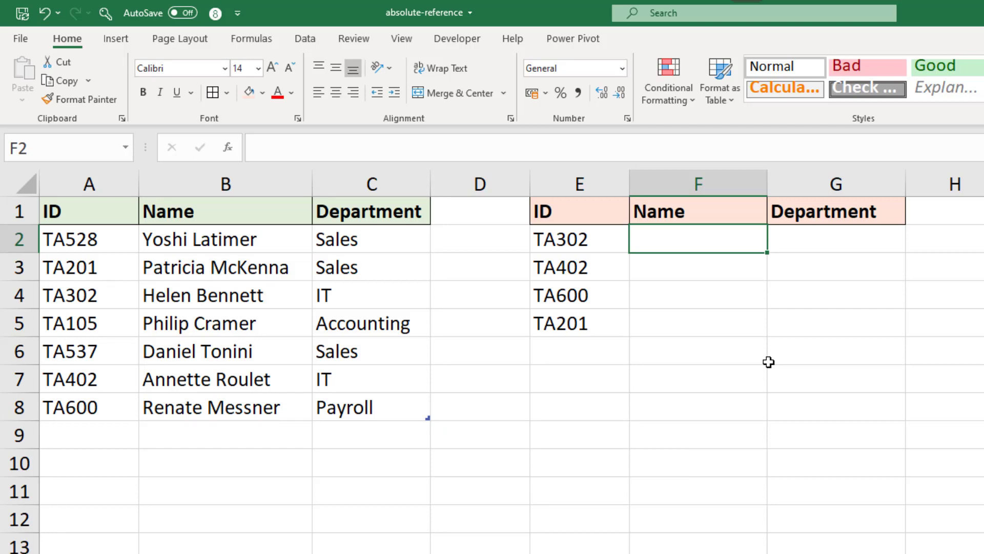
# Enter =XLOOKUP($E2,staff[ID],staff[Name]) in F2 with the ID reference locked to column E
pyautogui.write('=')
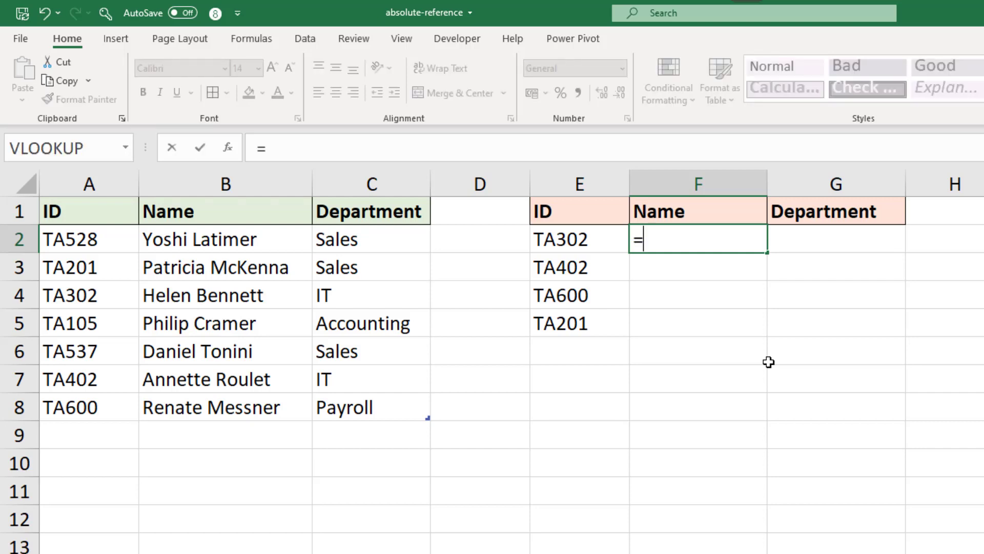
pyautogui.write('XLOOKUP(')
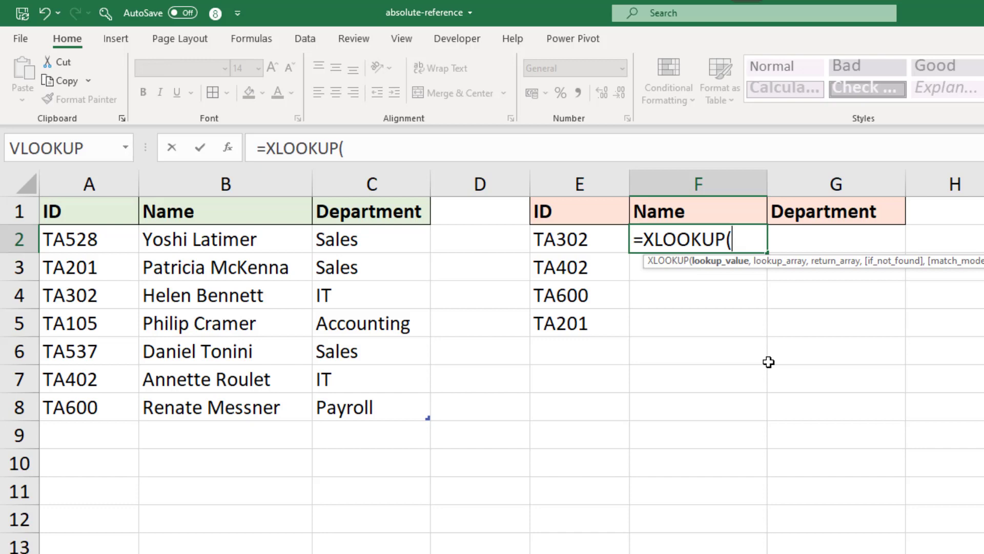
pyautogui.click(578, 239)
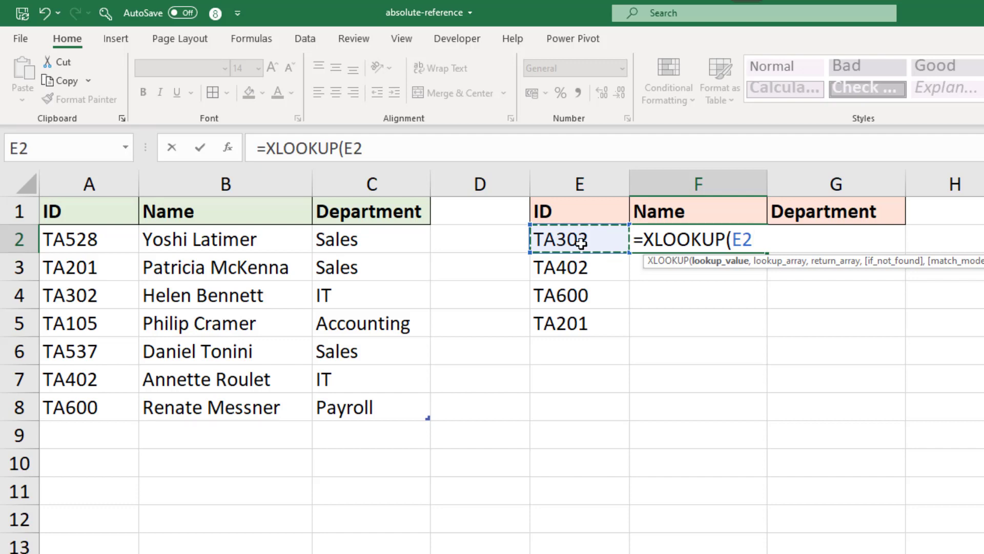
pyautogui.press('f4')
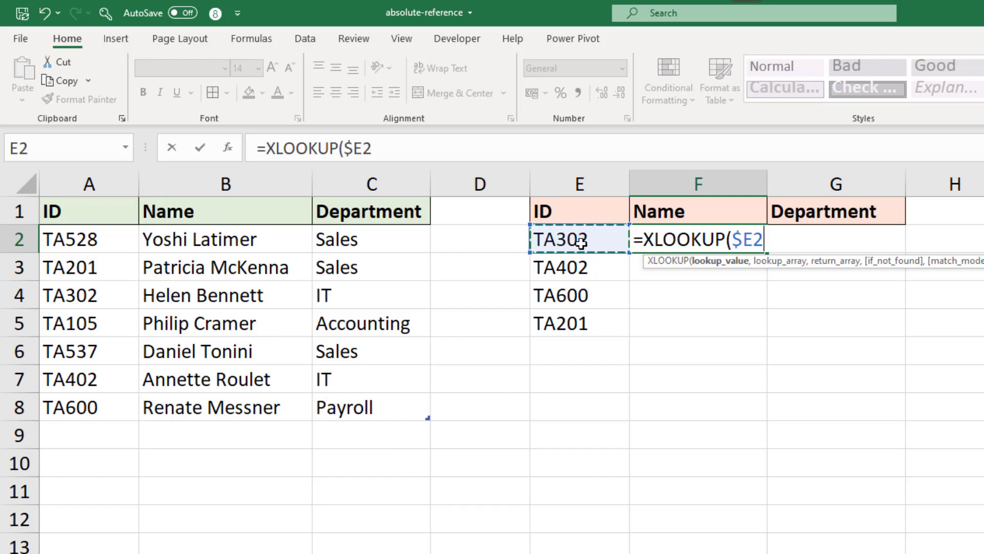
pyautogui.write(',staff[ID')
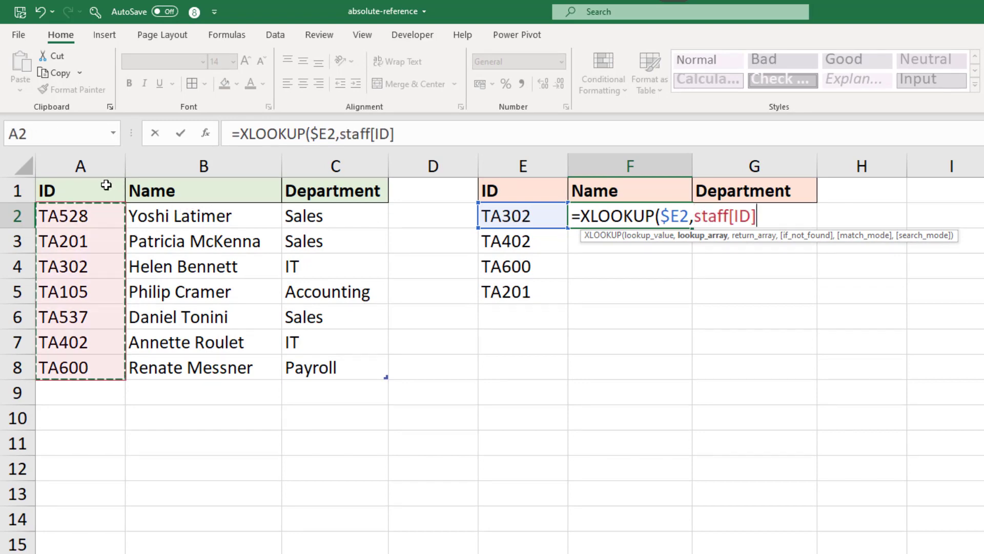
pyautogui.write(',staff[Name')
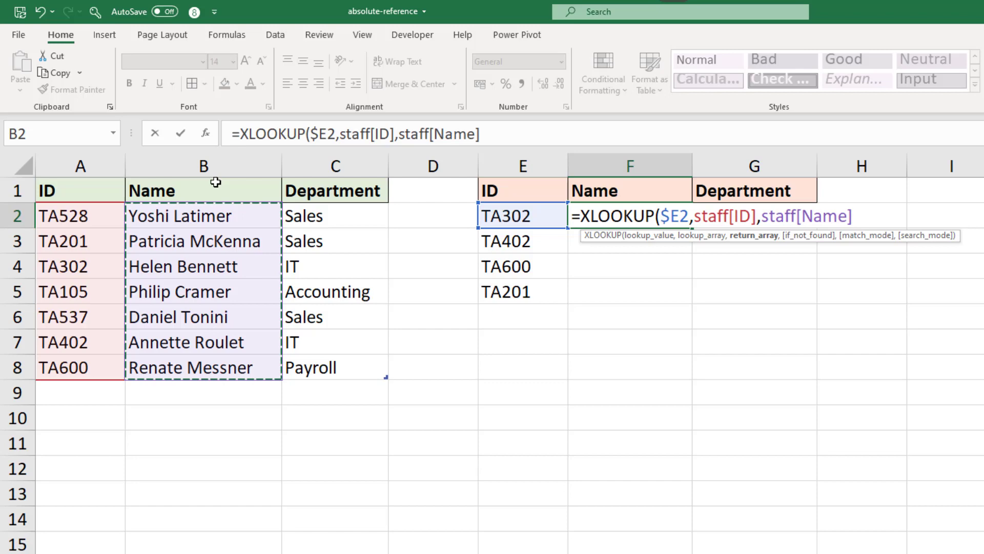
pyautogui.write(')')
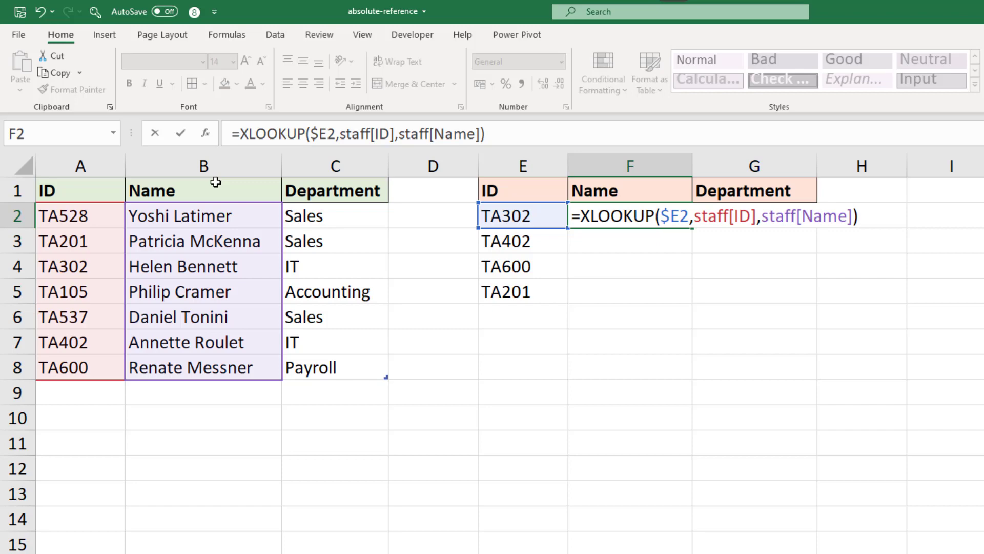
pyautogui.press('Return')
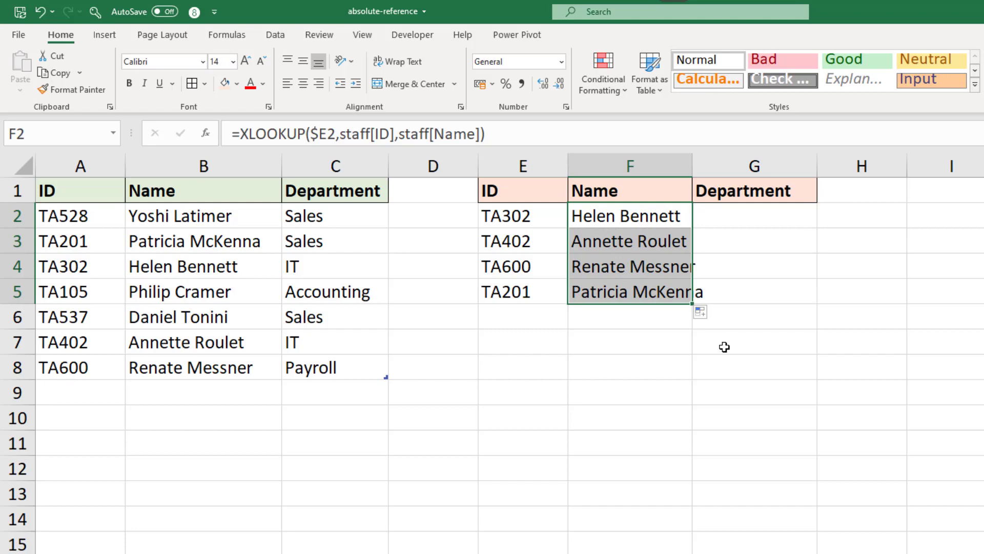
pyautogui.moveTo(702, 317)
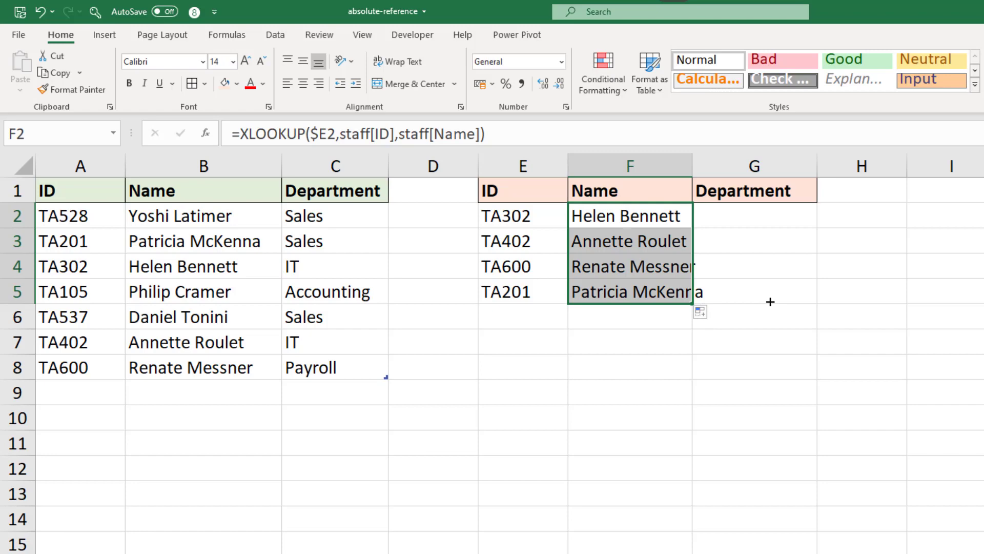
# Copy the Name formulas into Department and inspect the #N/A formula in G2
pyautogui.moveTo(630, 290); pyautogui.dragTo(754, 290)
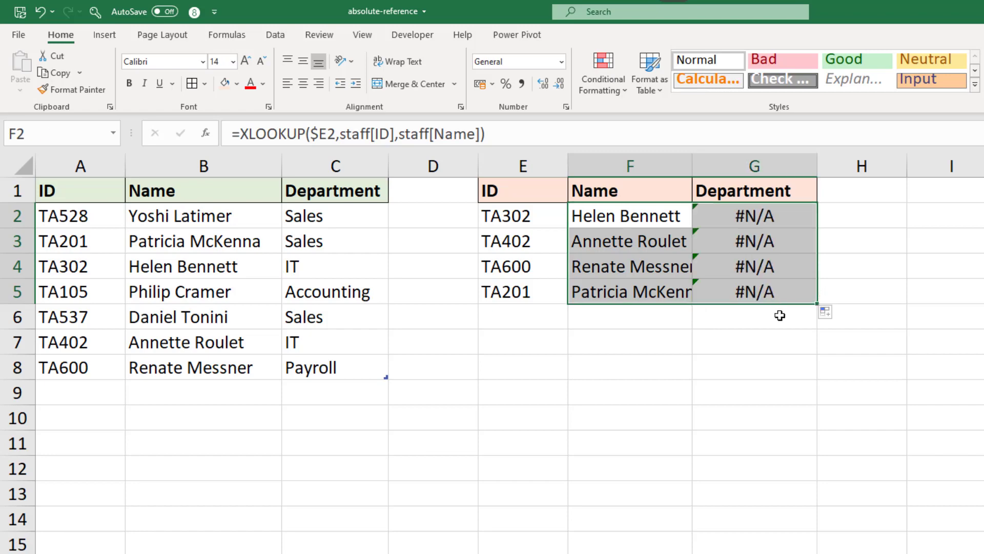
pyautogui.moveTo(786, 272)
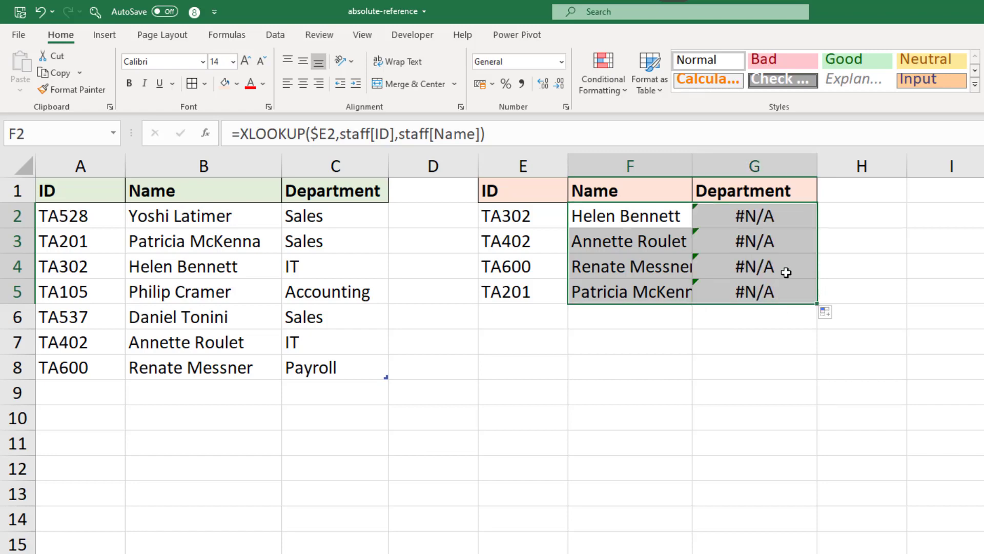
pyautogui.click(762, 218)
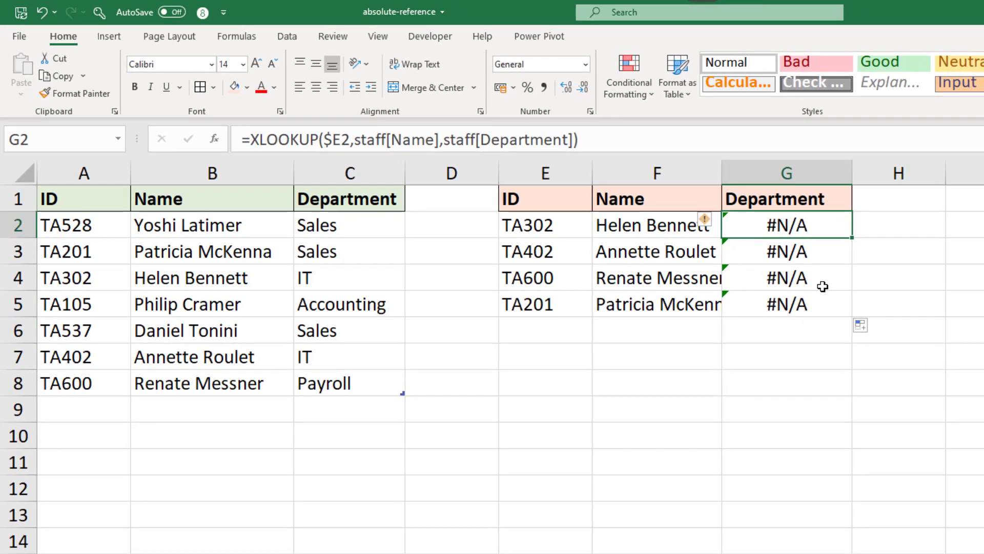
pyautogui.moveTo(839, 240)
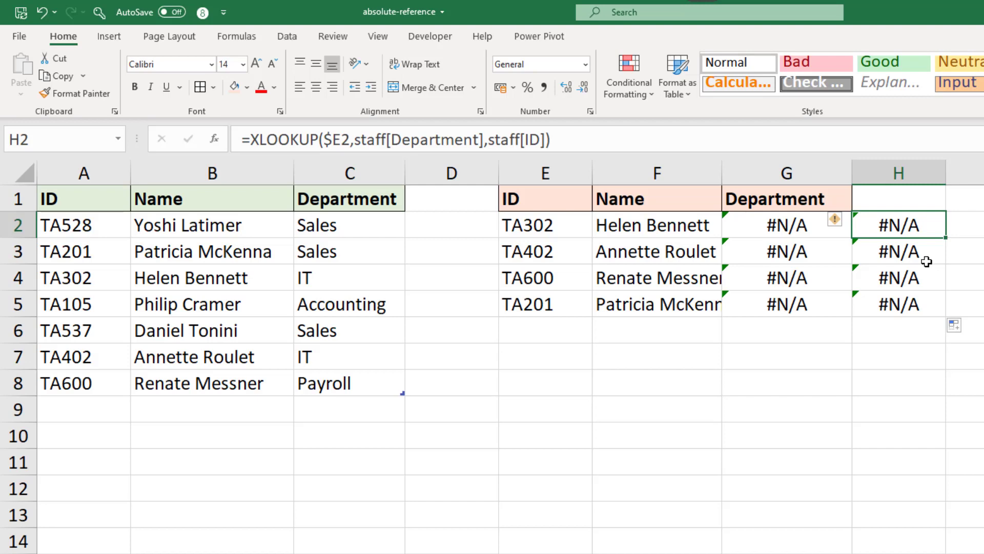
pyautogui.moveTo(793, 225)
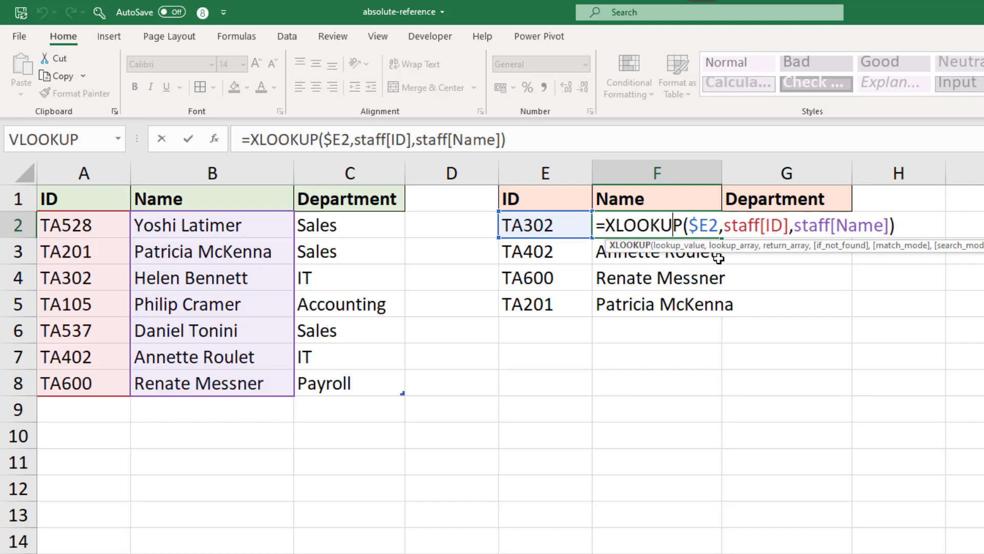
pyautogui.moveTo(727, 271)
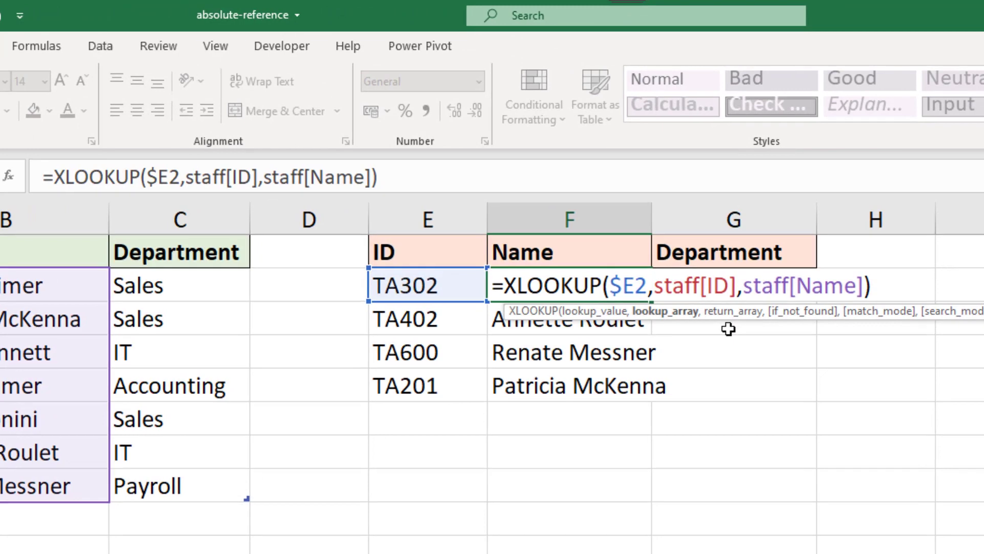
# Edit F2 so the lookup array reads staff[[ID]:[ID]] and confirm it
pyautogui.write('[')
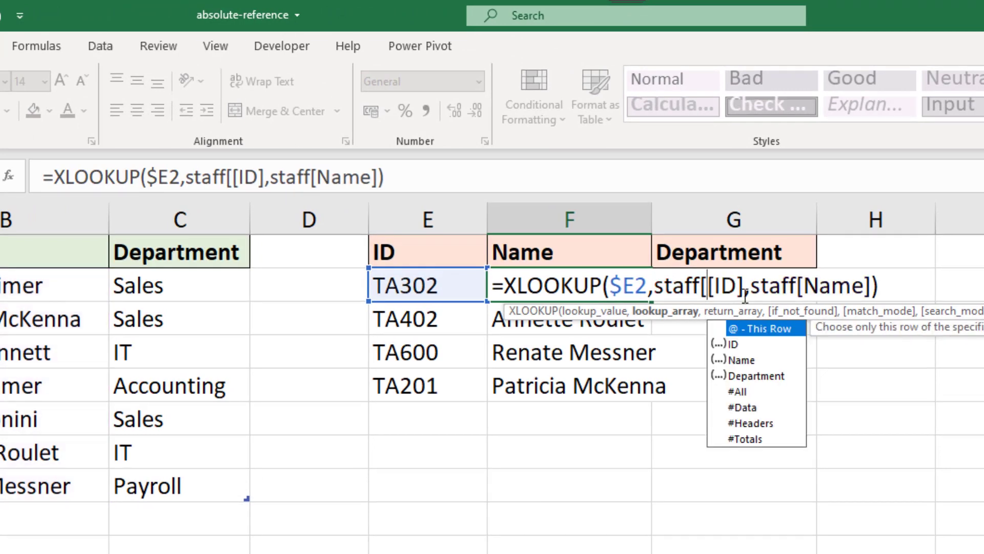
pyautogui.write(':')
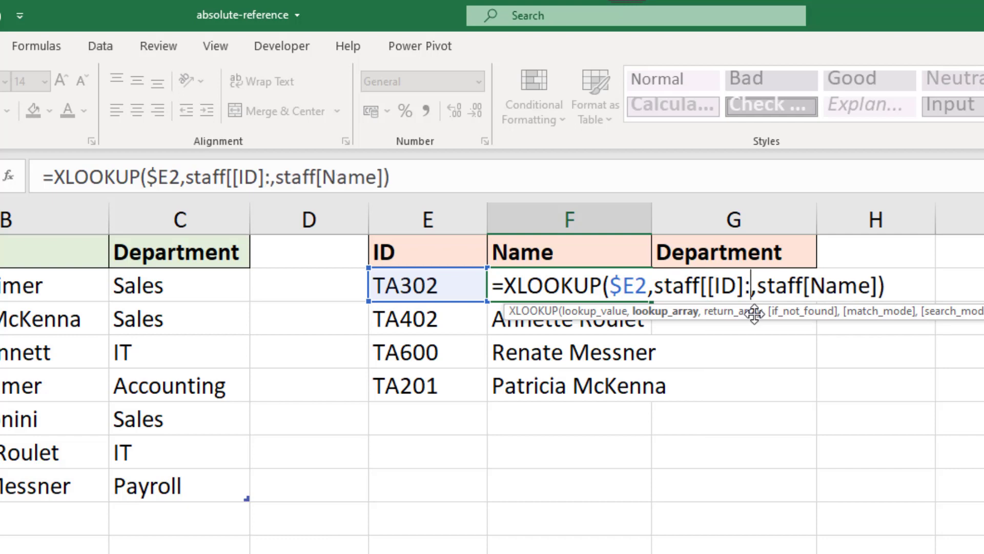
pyautogui.write('[Id')
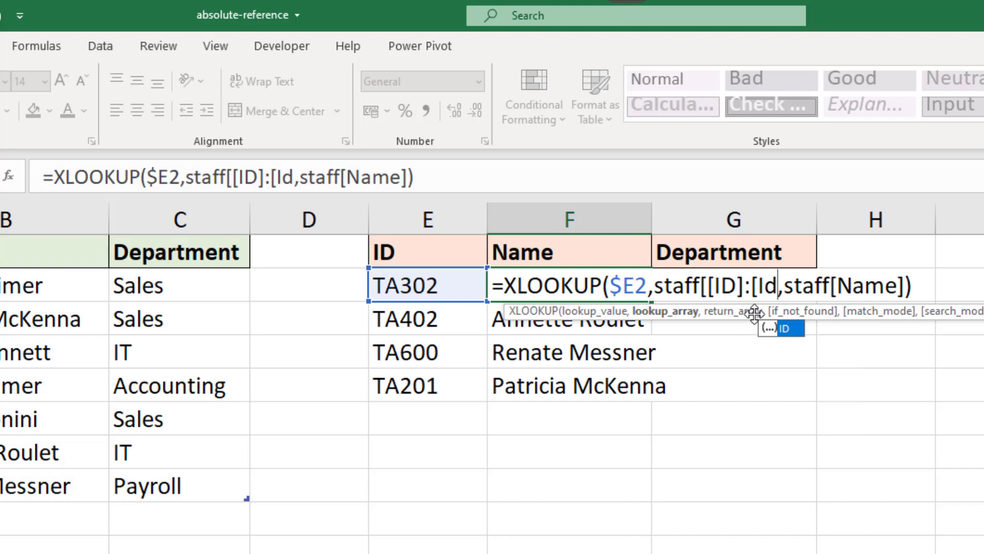
pyautogui.write(']')
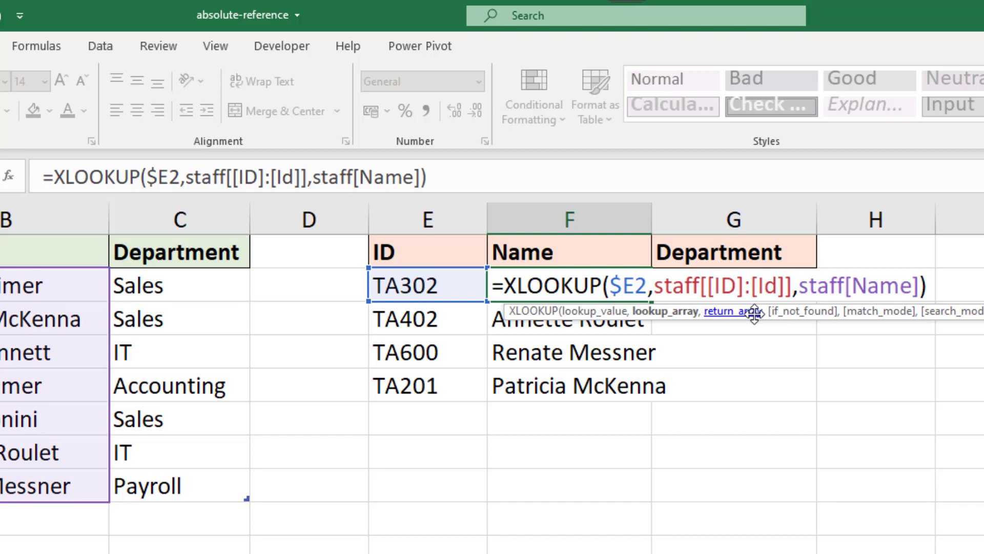
pyautogui.press('Return')
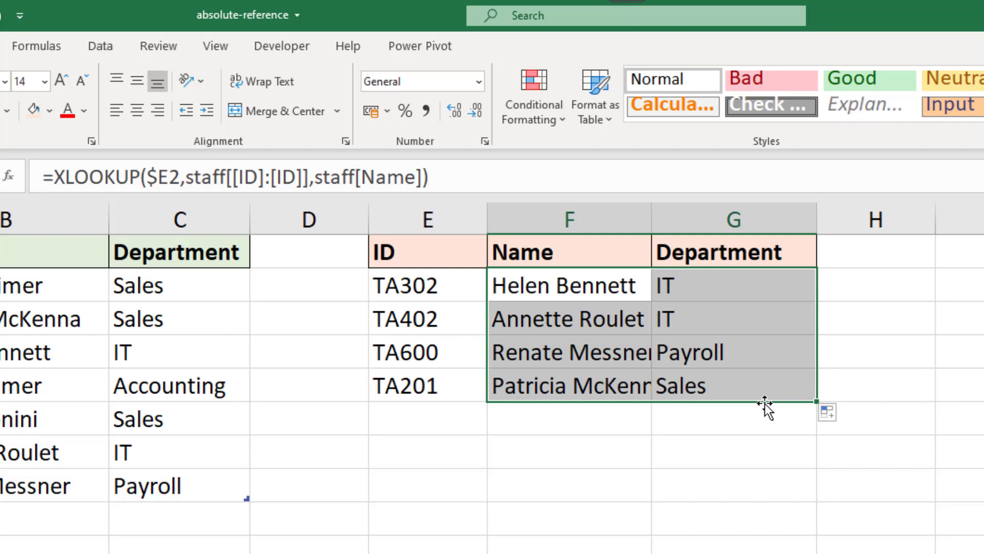
# Check a Department cell now uses staff[[ID]:[ID]] with staff[Department]
pyautogui.click(733, 286)
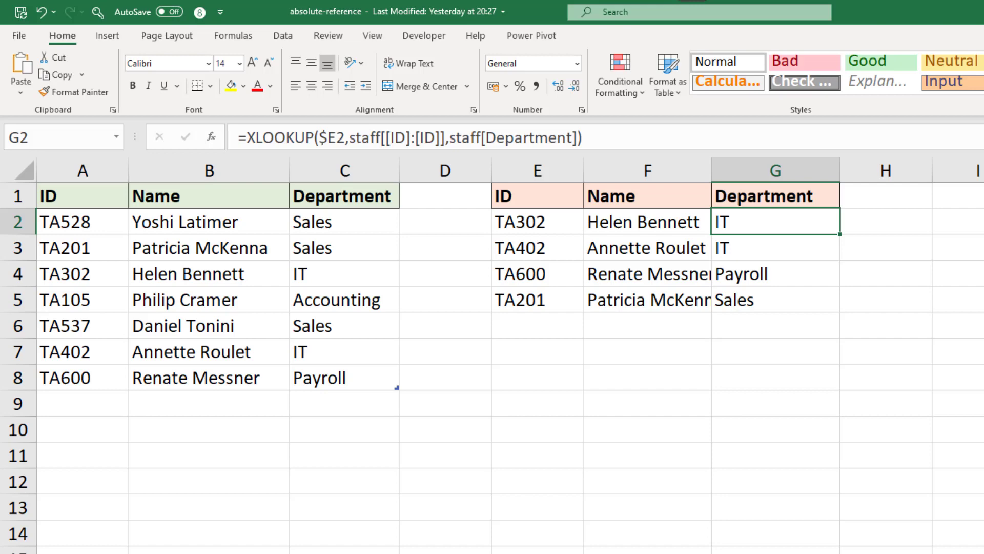
pyautogui.moveTo(835, 289)
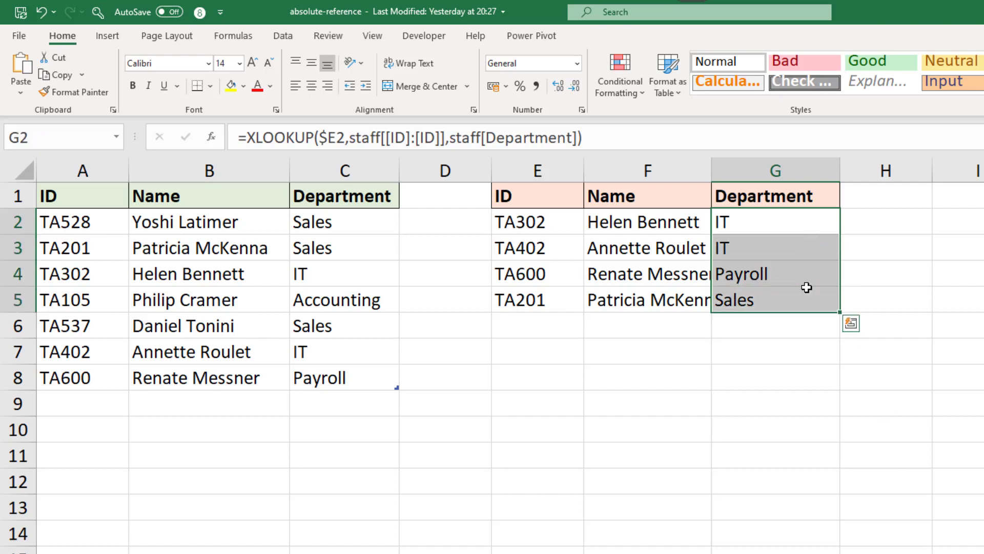
# Clear G2:G5 and convert the ID/Name/Department output range into a table with headers
pyautogui.press('Delete')
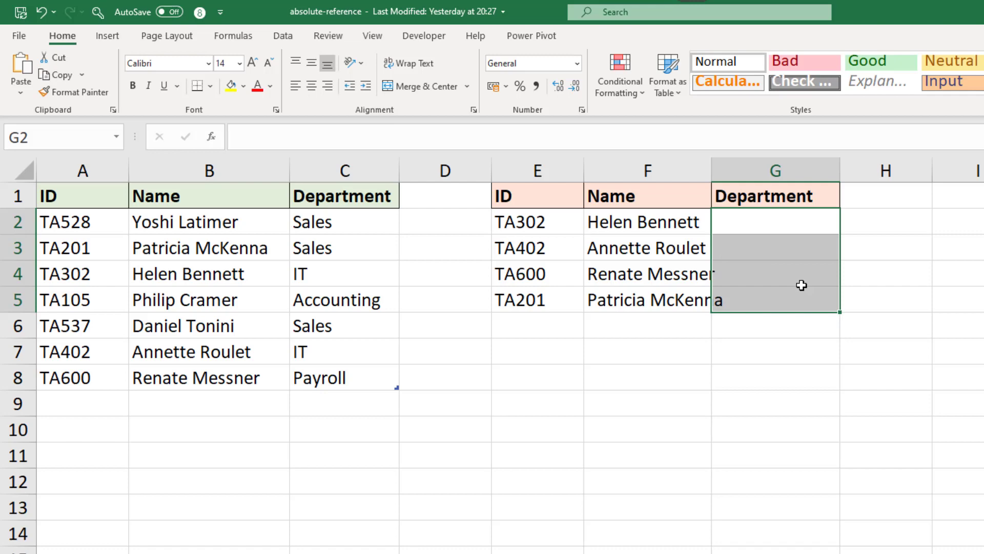
pyautogui.click(646, 222)
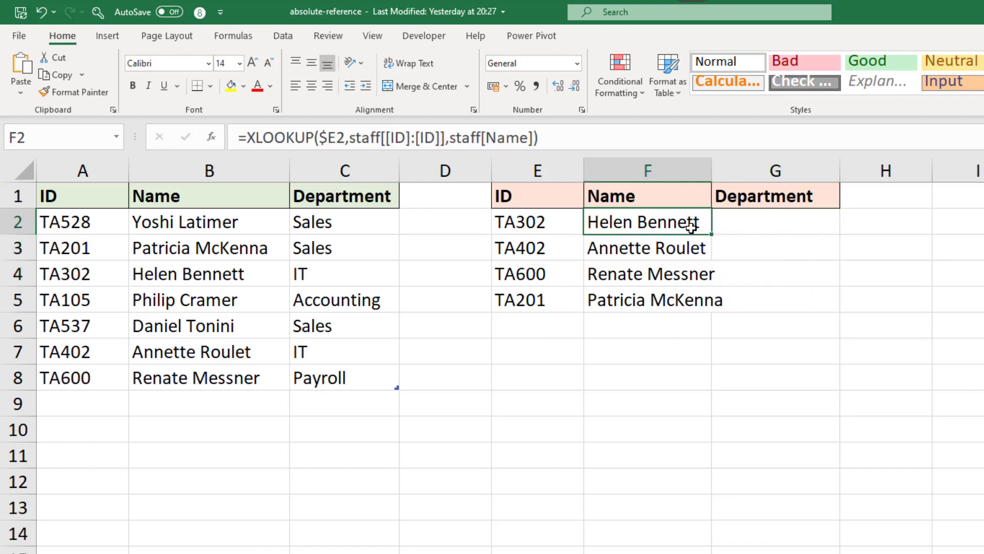
pyautogui.click(666, 73)
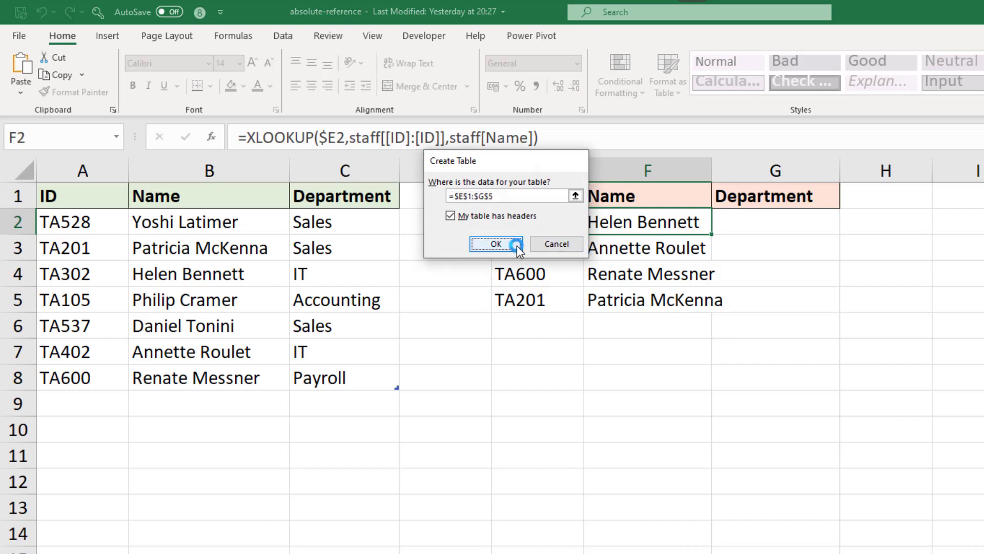
pyautogui.click(495, 244)
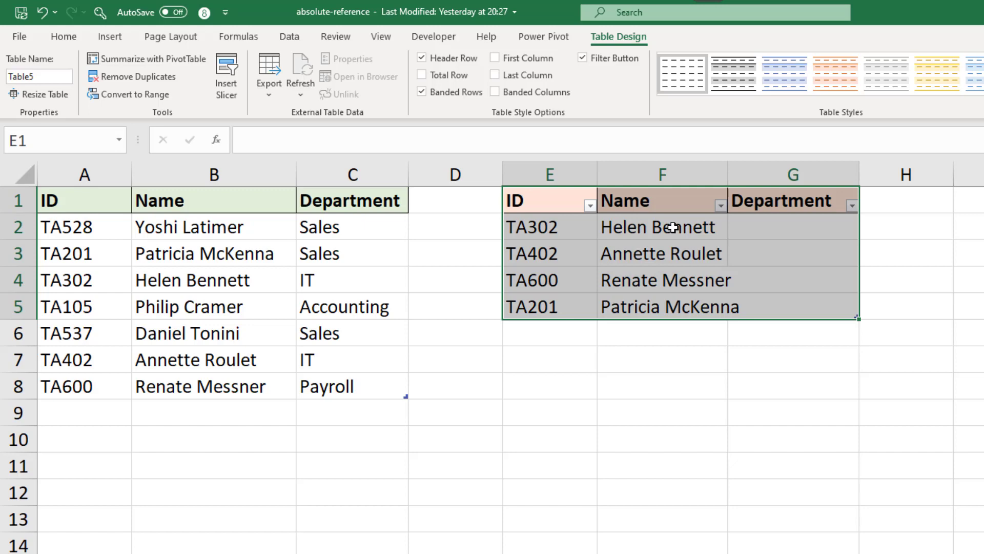
pyautogui.moveTo(673, 236)
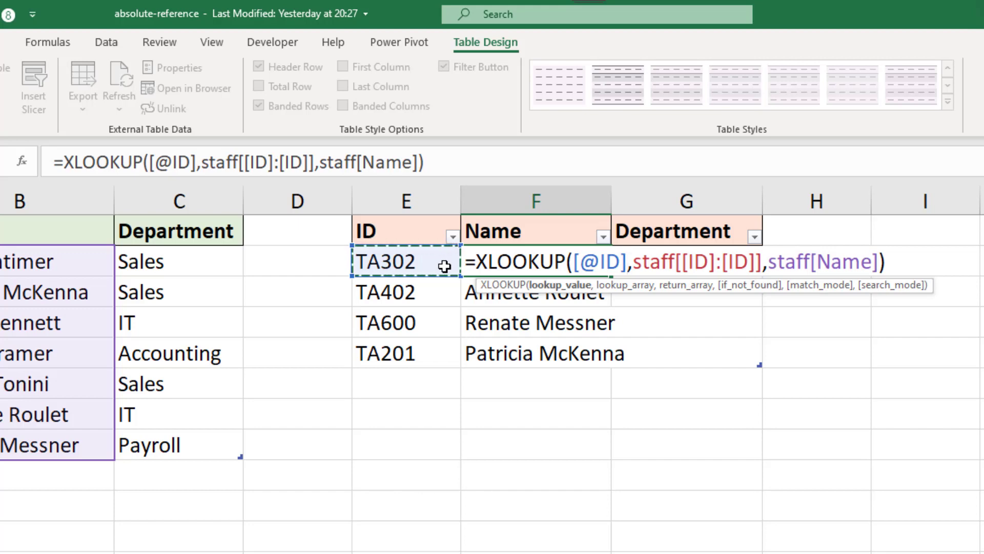
pyautogui.moveTo(482, 295)
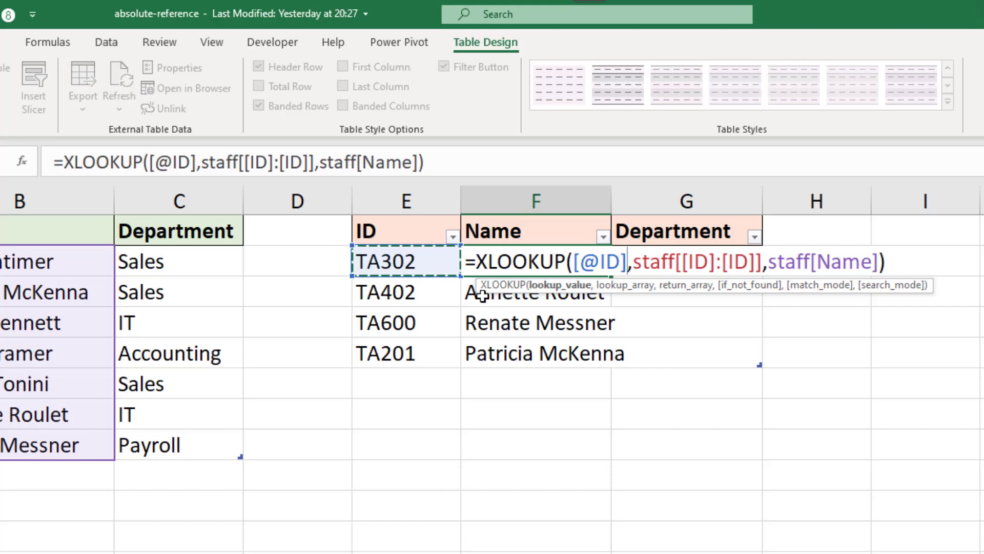
pyautogui.moveTo(549, 317)
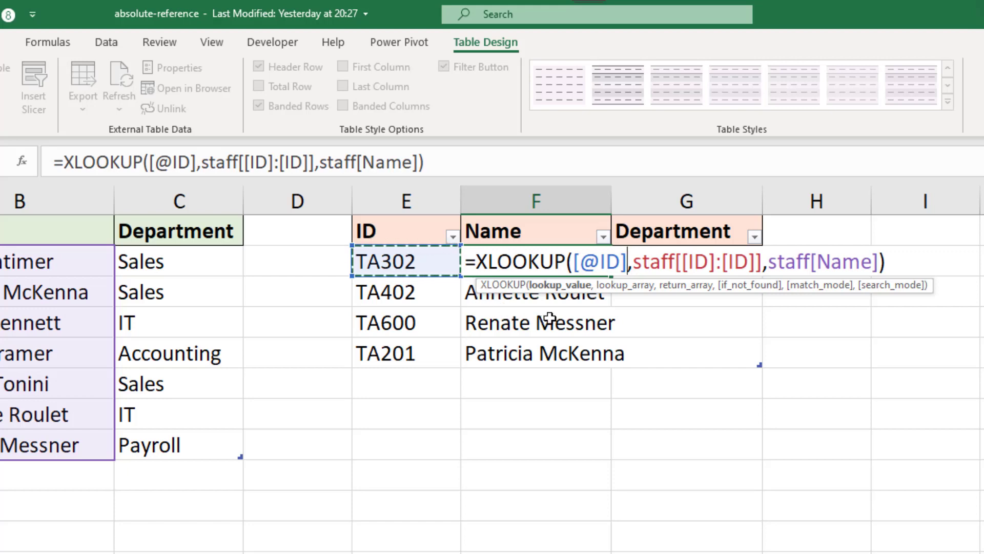
pyautogui.moveTo(599, 261)
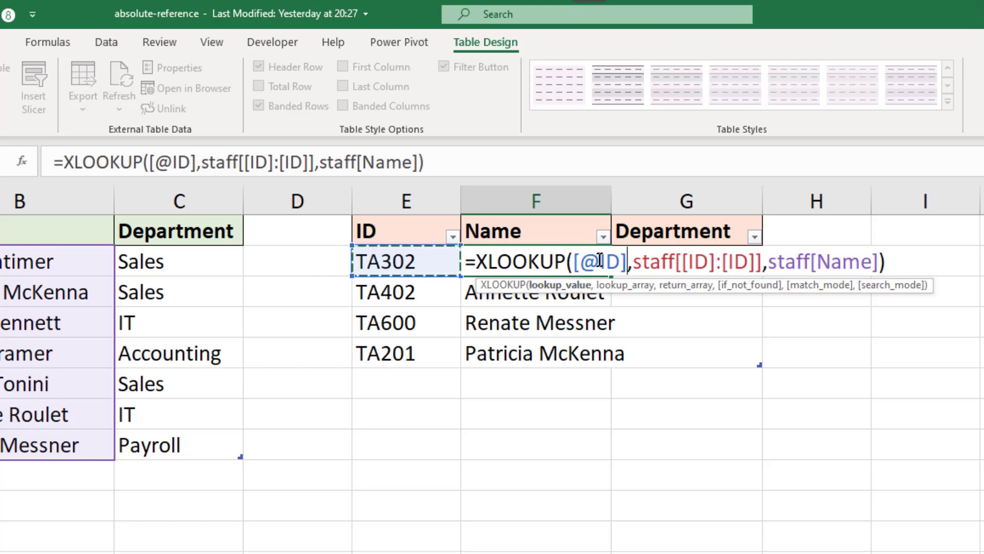
pyautogui.write('[')
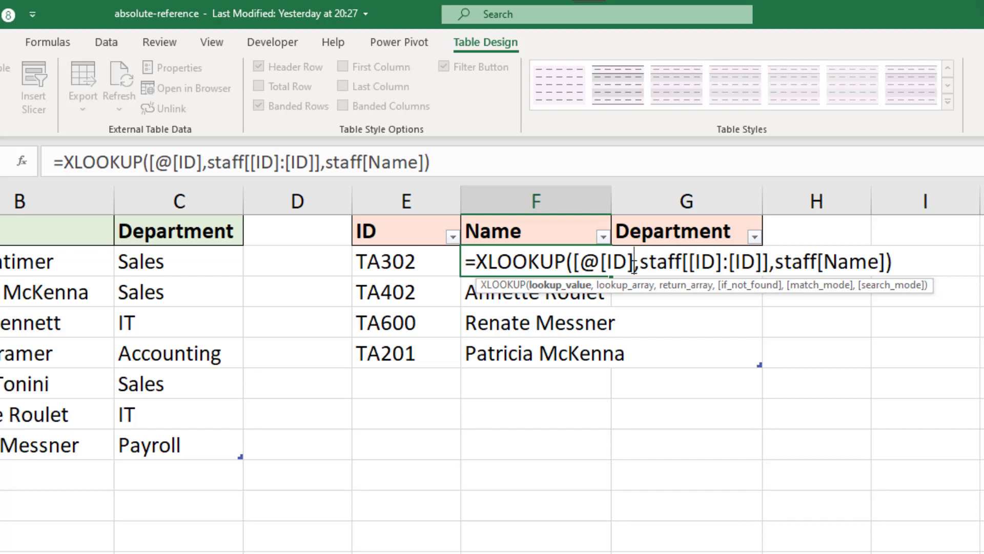
pyautogui.write(':[ID')
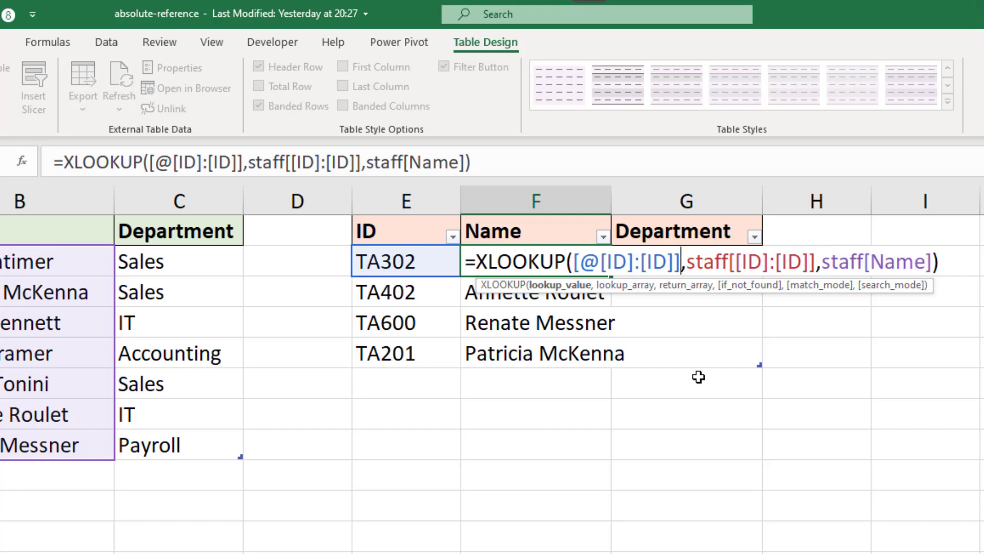
pyautogui.moveTo(635, 359)
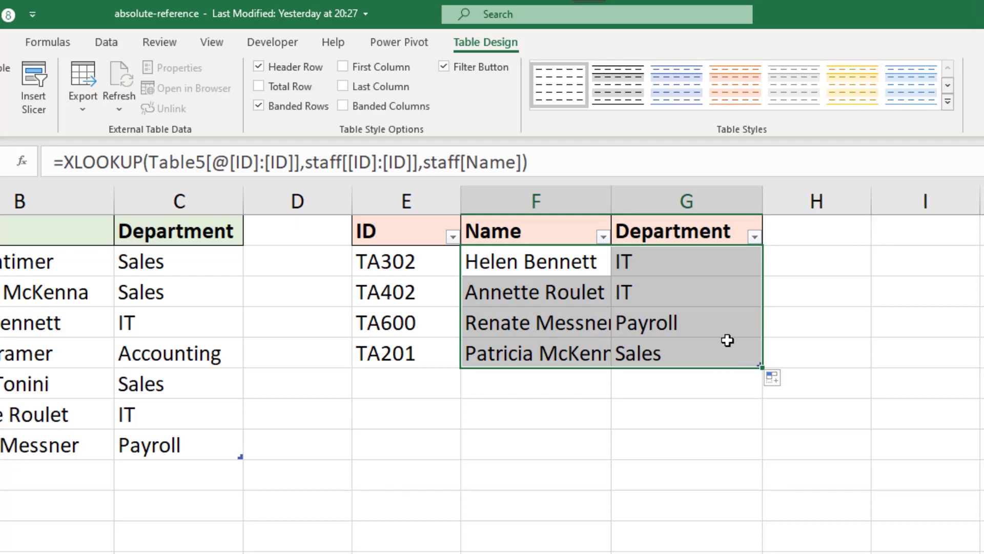
# Verify a Department cell uses the Table5[@[ID]:[ID]] lookup value after filling across
pyautogui.click(685, 262)
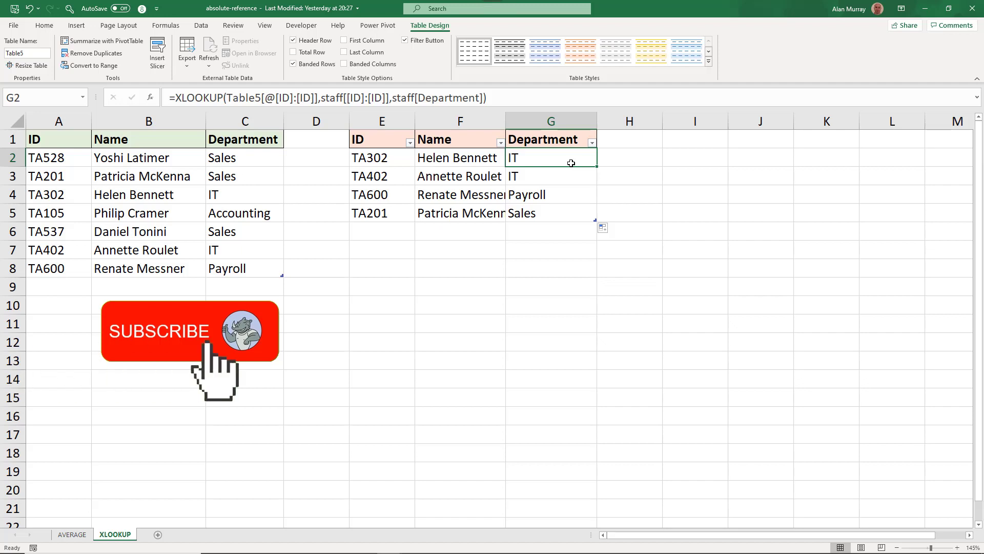
pyautogui.click(188, 331)
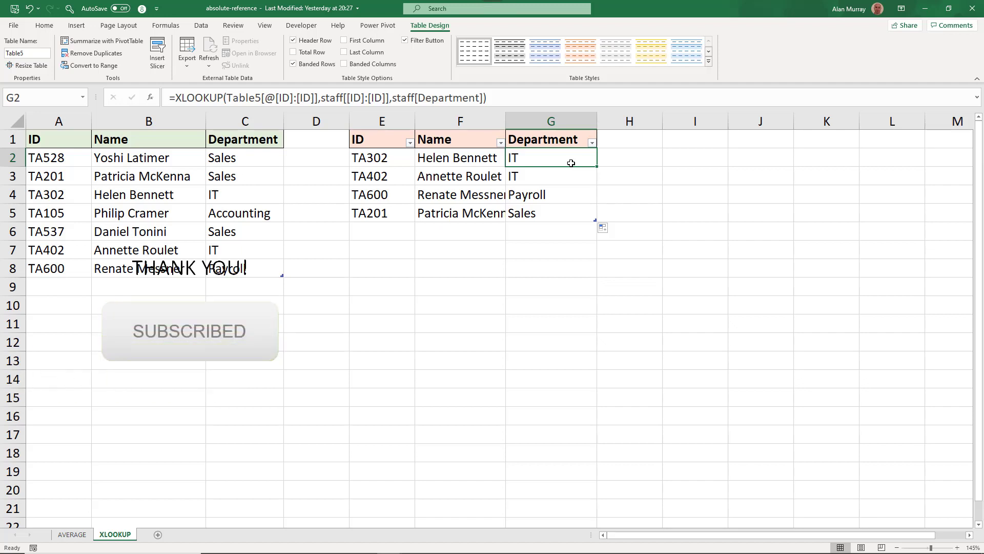